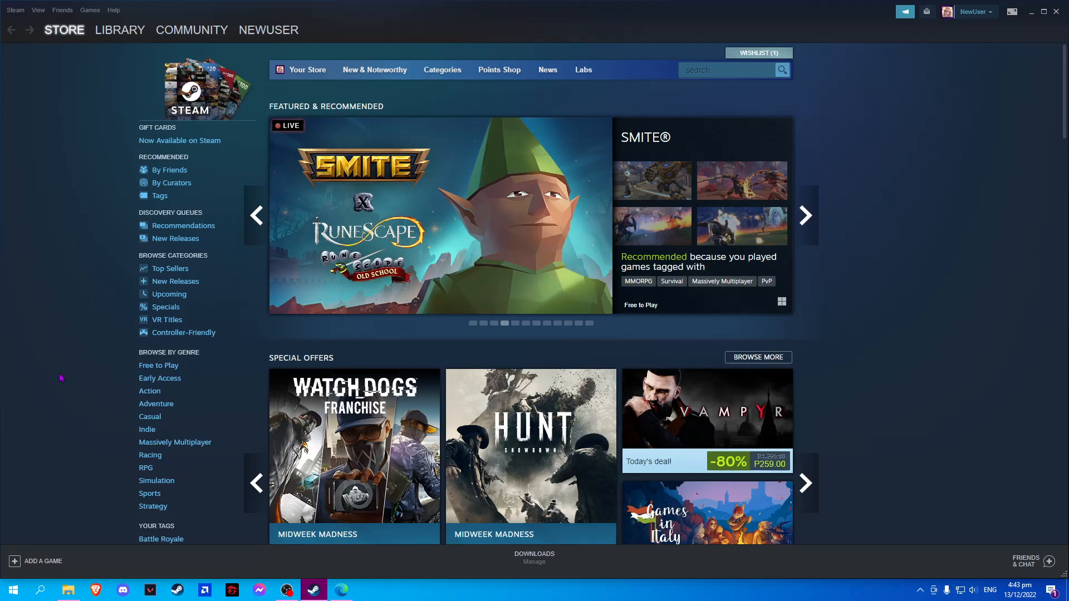
Open your own Steam profile page from the NewUser account menu
click(805, 215)
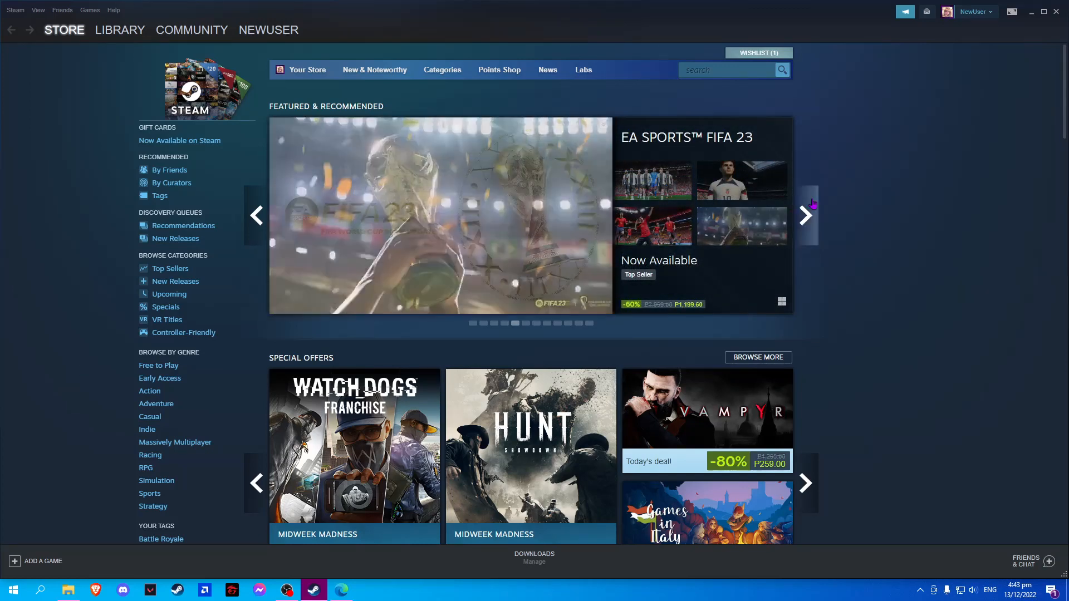
click(974, 12)
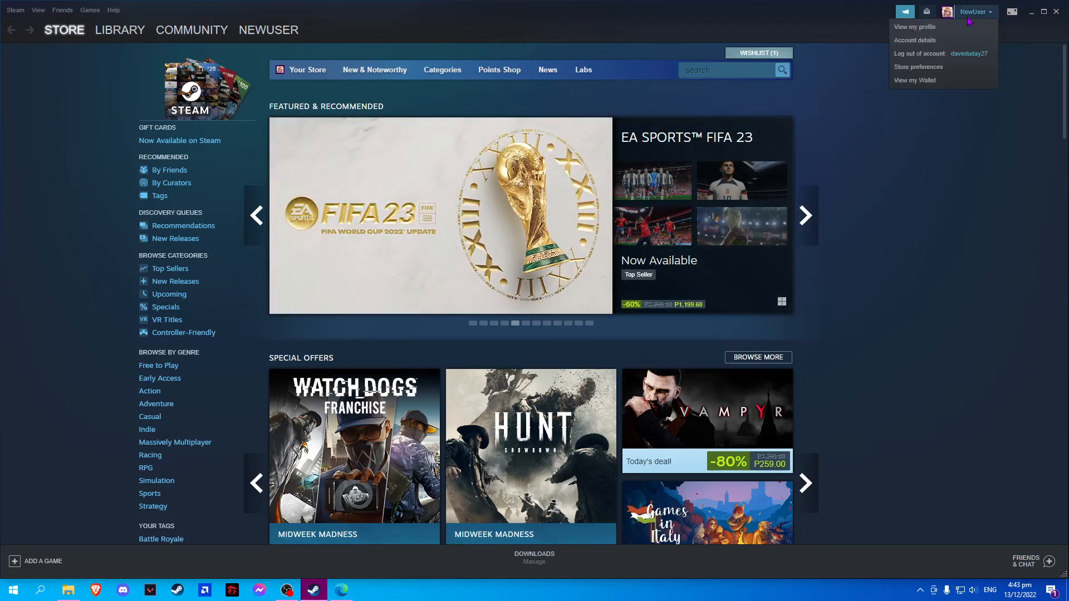
mouse_move(915, 26)
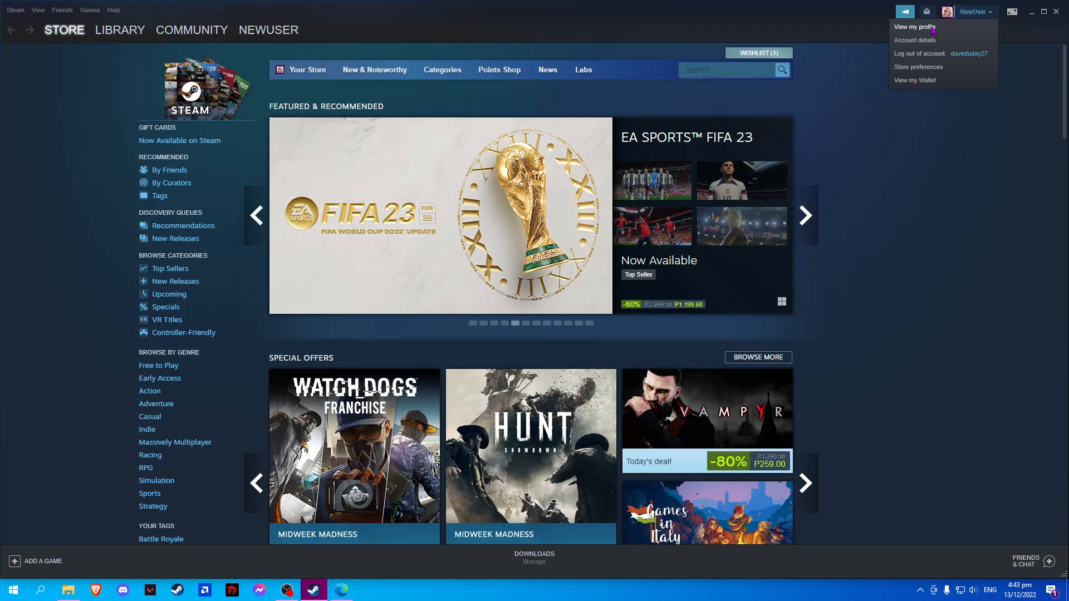
click(913, 27)
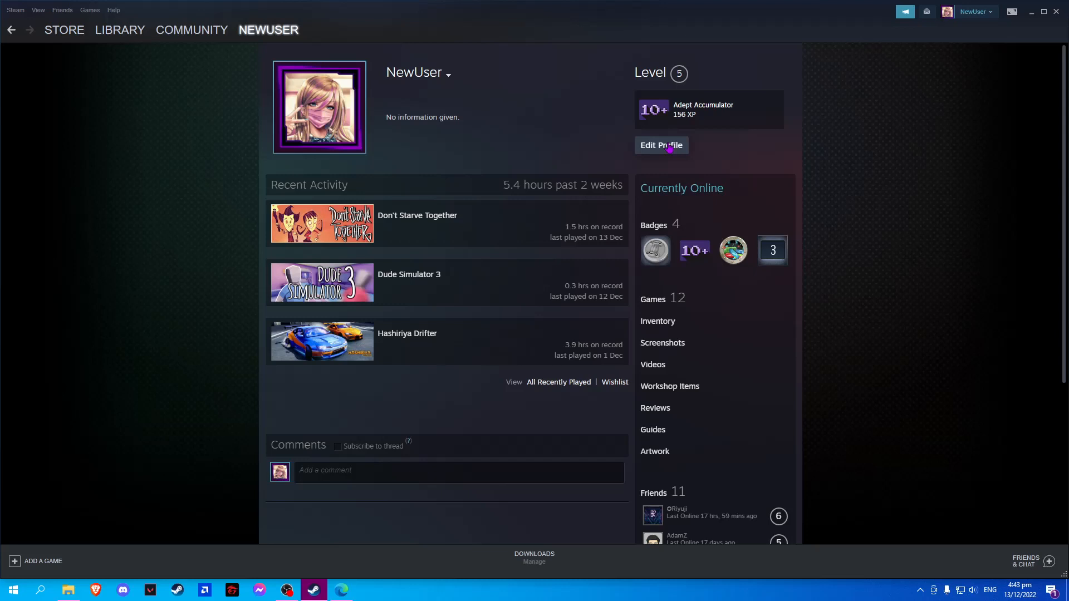
Open Edit Profile, then switch to the browser's colour picker
click(660, 146)
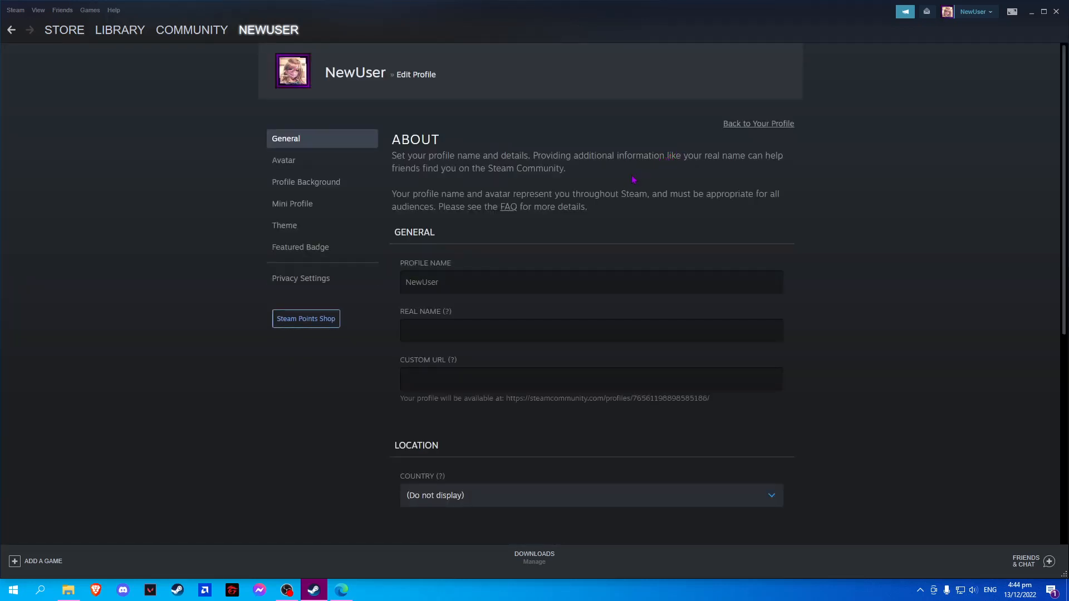
mouse_move(475, 234)
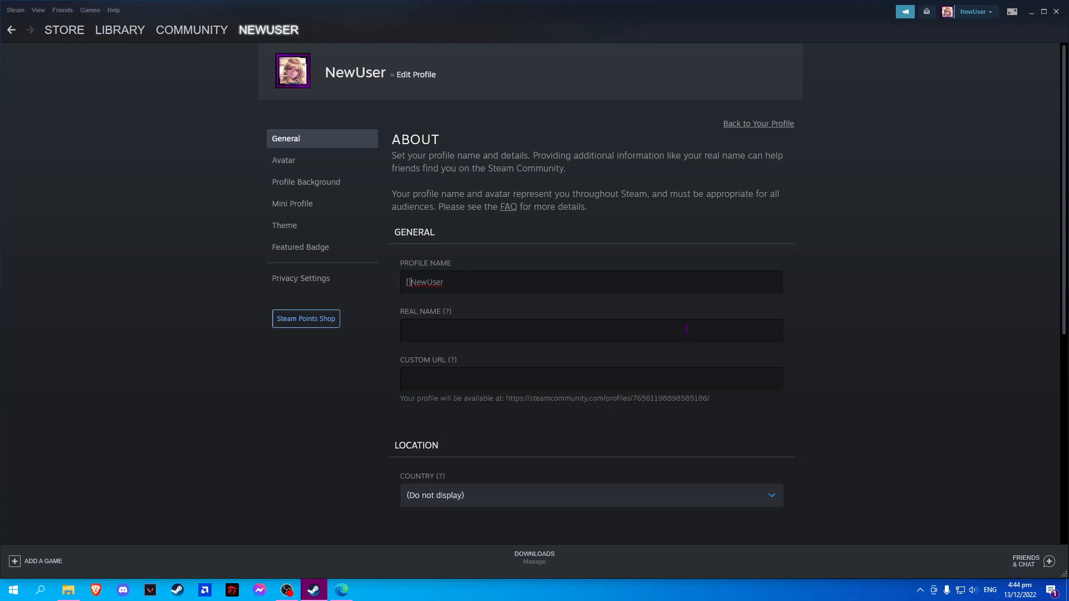
mouse_move(391, 483)
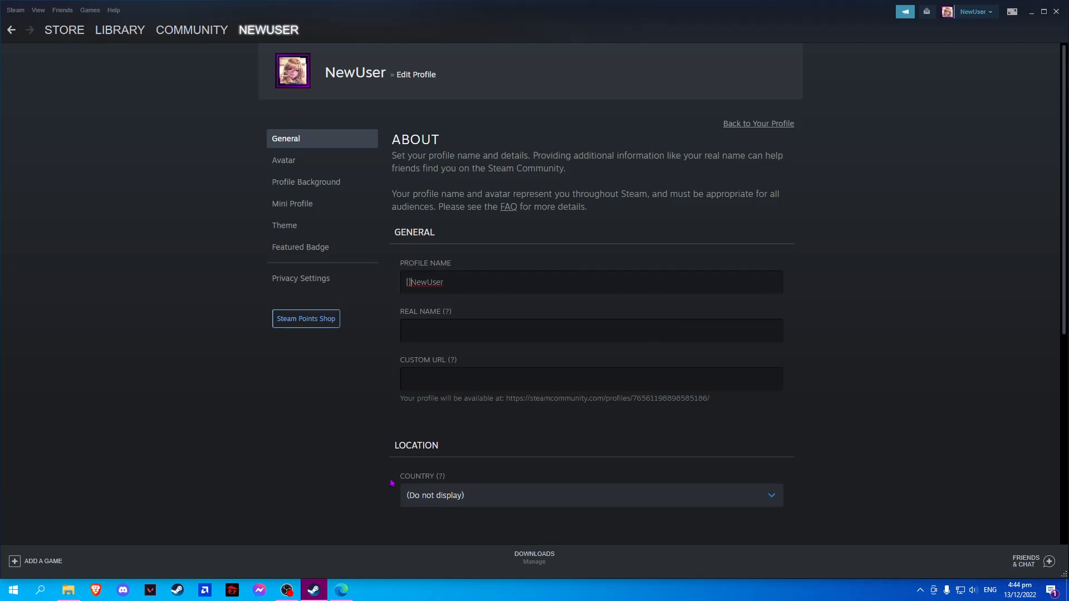
click(341, 590)
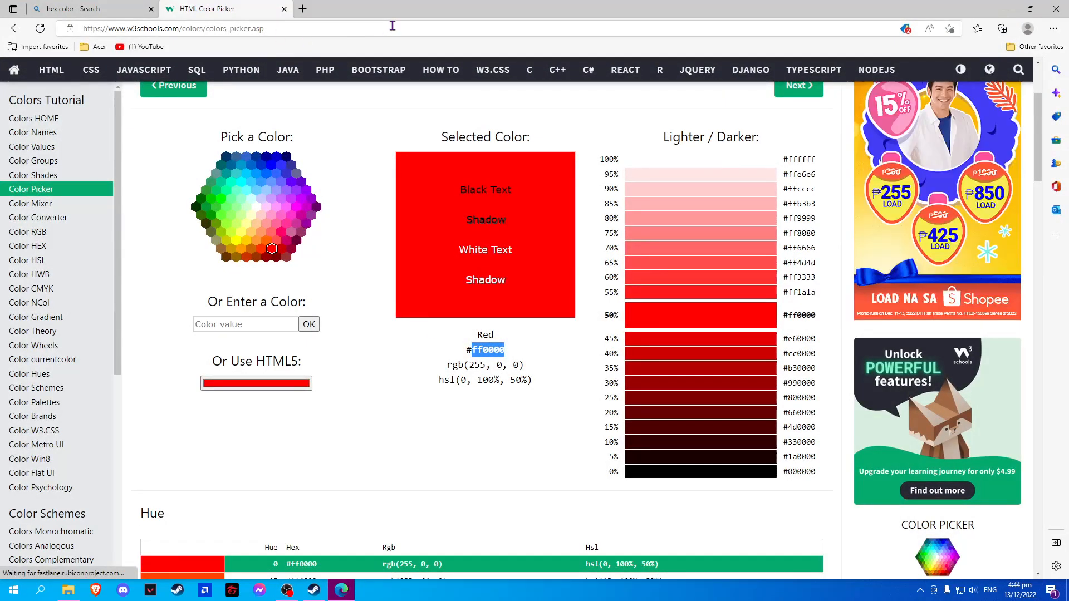
mouse_move(363, 253)
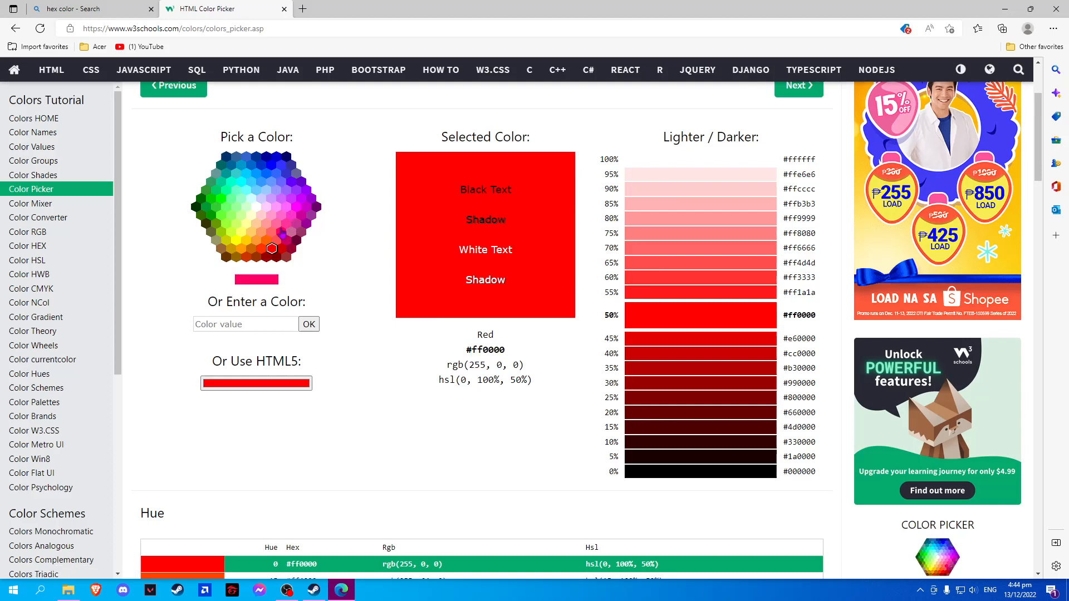
Pick pink #ff0066 in the W3Schools picker, copy its hex code, and return to Steam
click(281, 232)
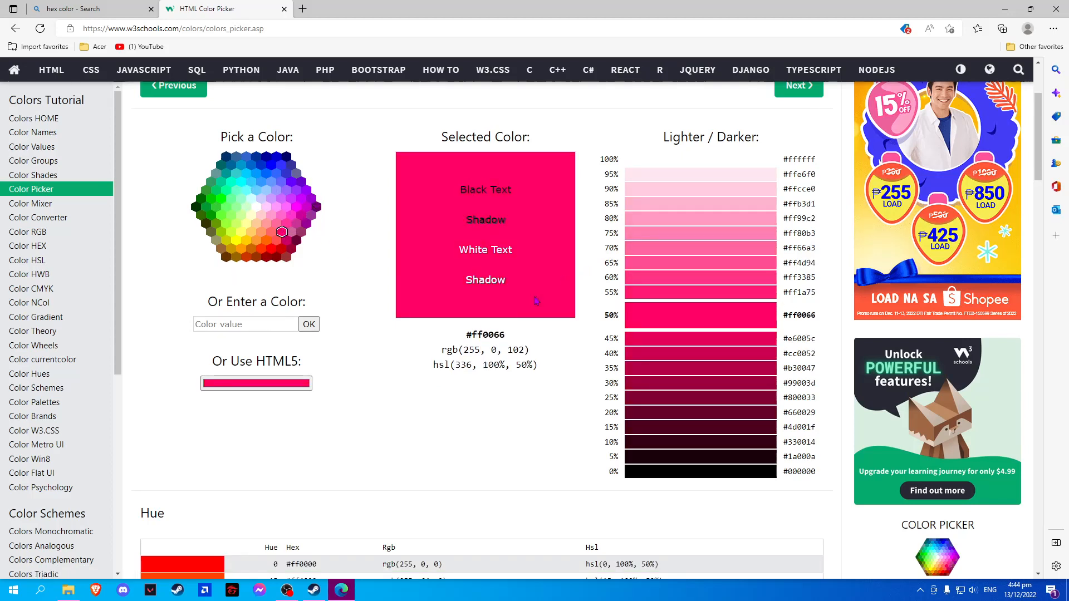
double_click(488, 334)
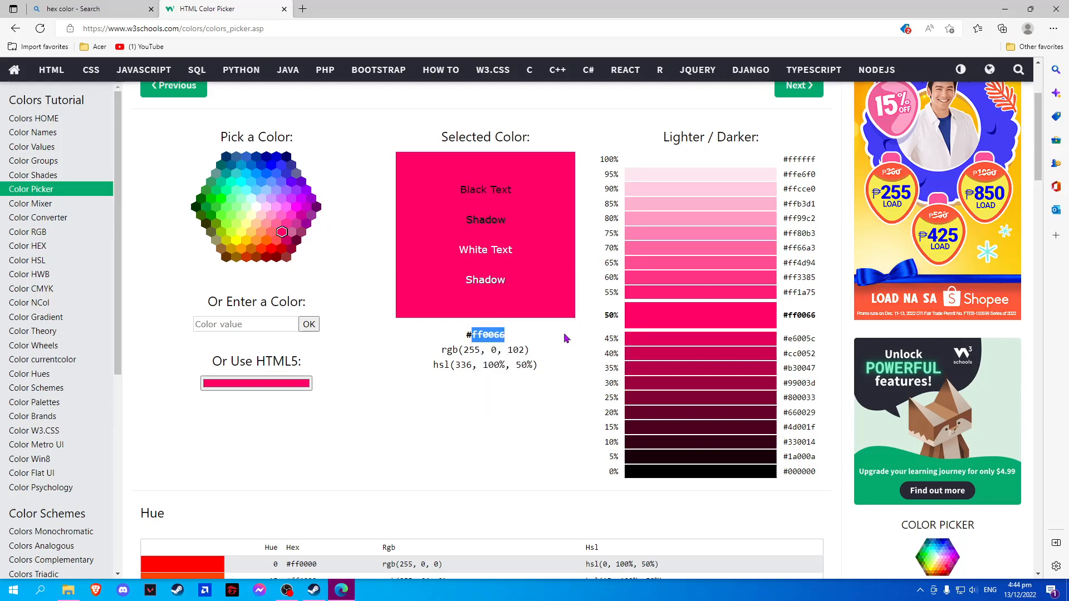
click(312, 590)
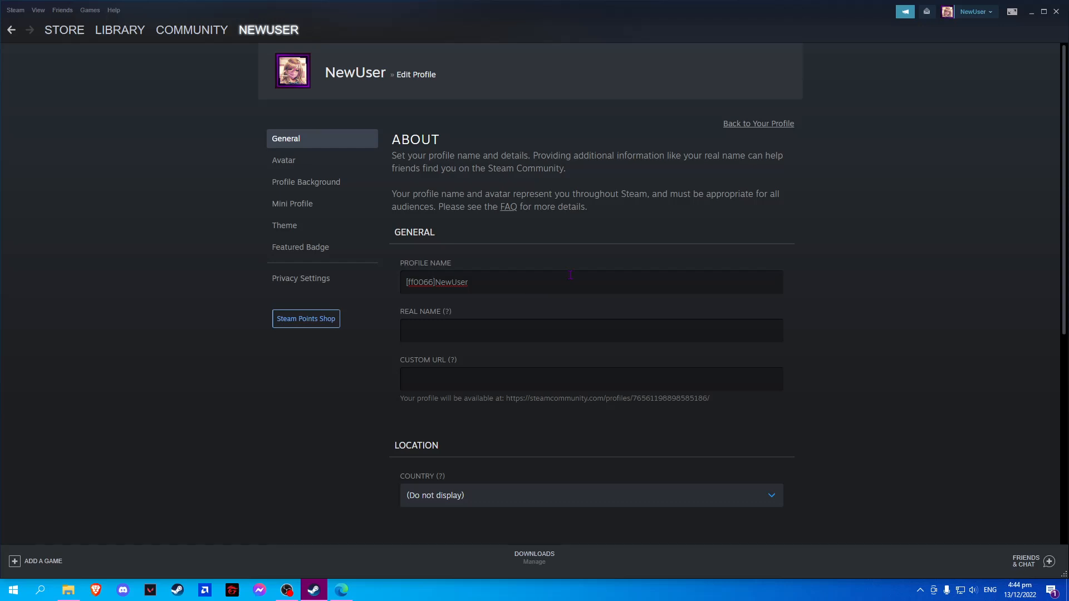
Save the profile with the name [ff0066]NewUser
scroll(down, 3)
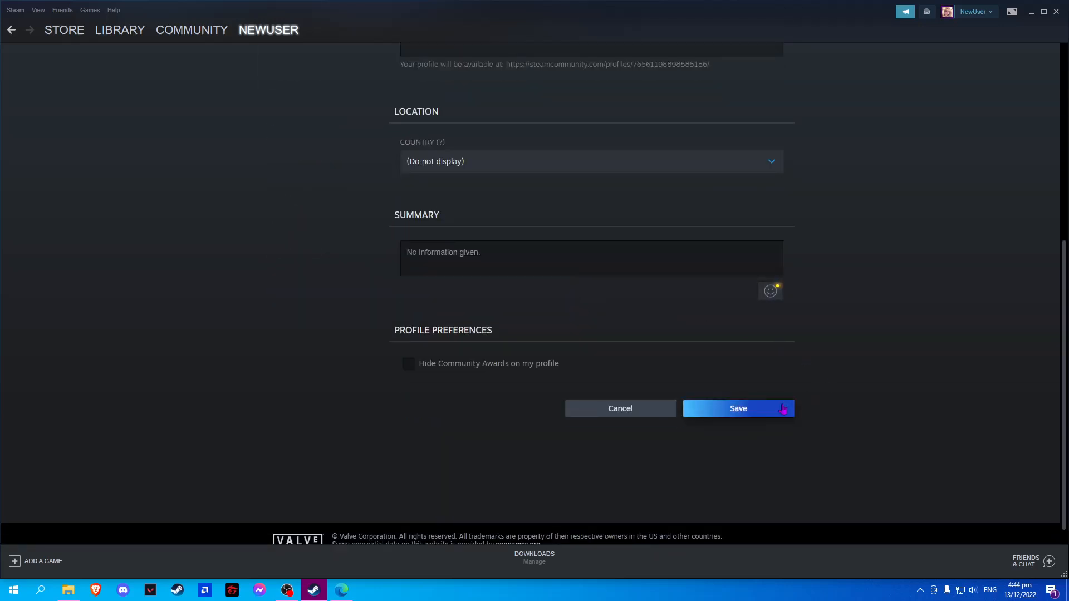
click(737, 408)
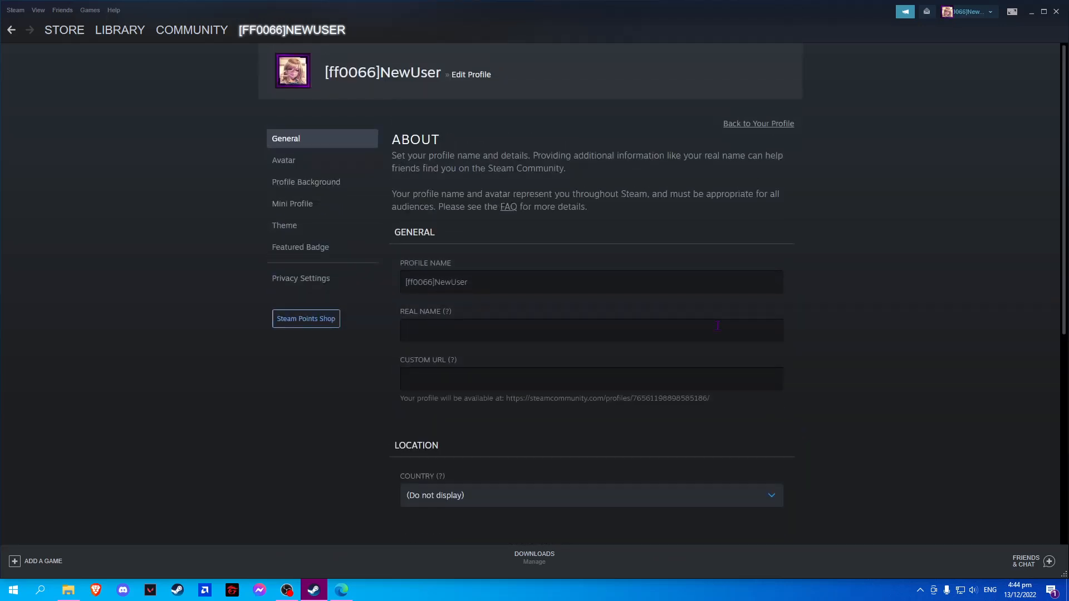